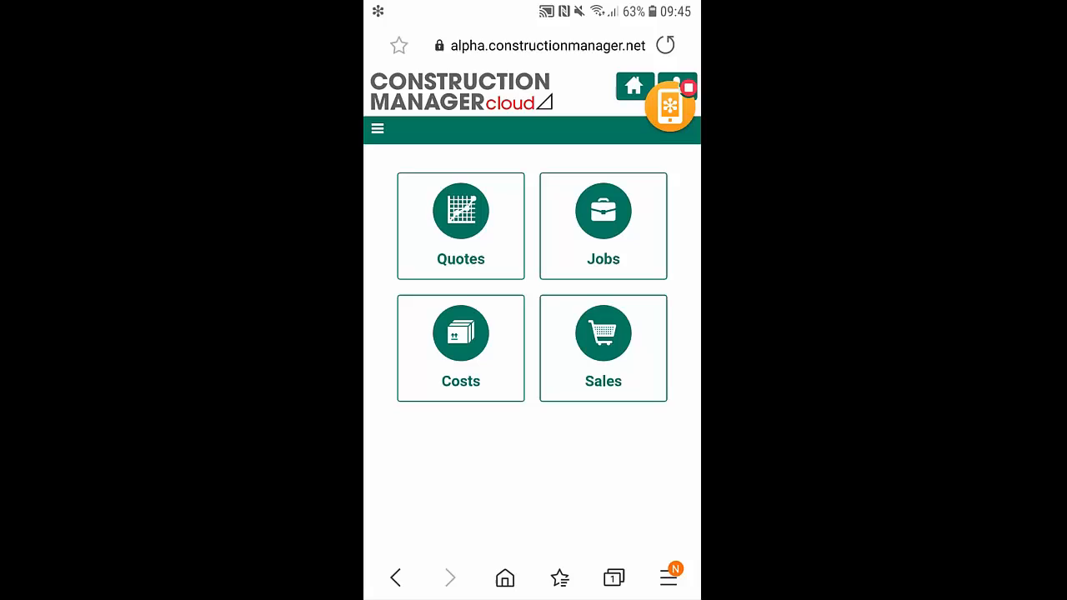
# Start a new purchase invoice from the Costs section
pyautogui.click(460, 347)
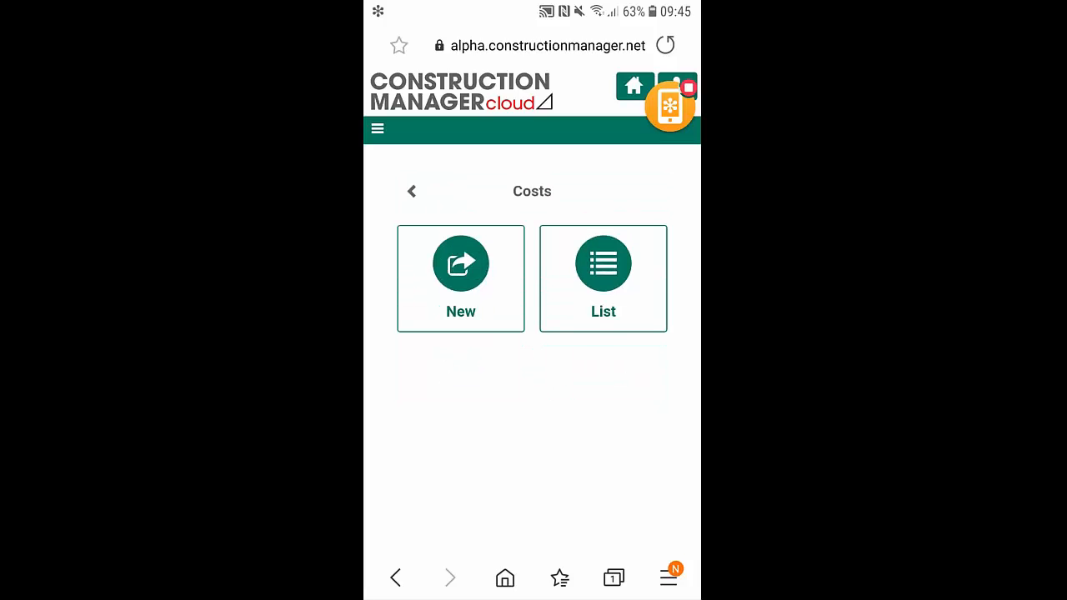
pyautogui.click(460, 263)
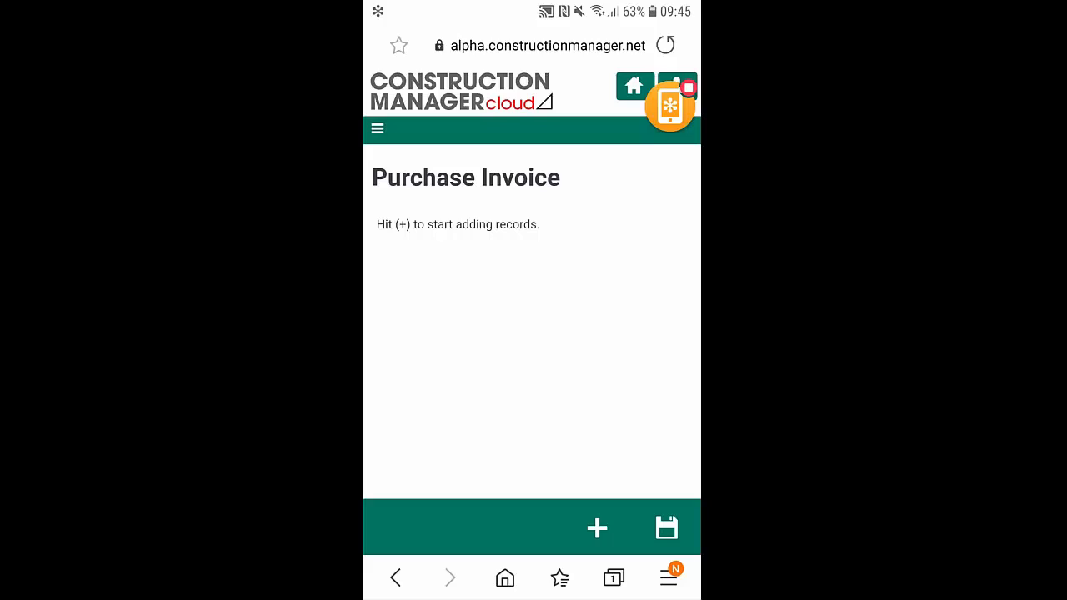
pyautogui.click(596, 526)
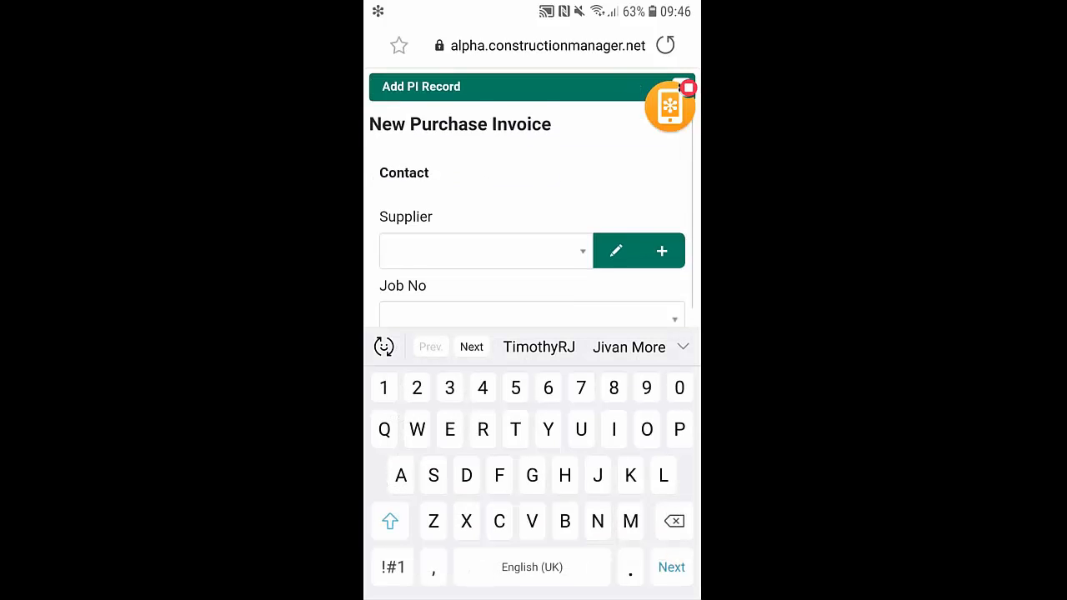
pyautogui.click(484, 250)
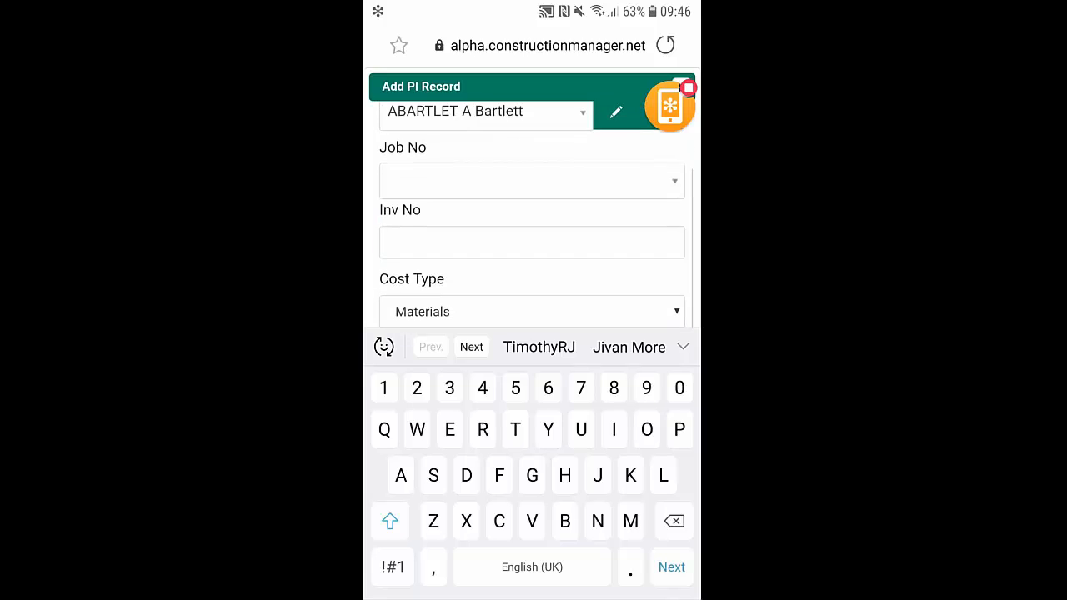
pyautogui.click(531, 181)
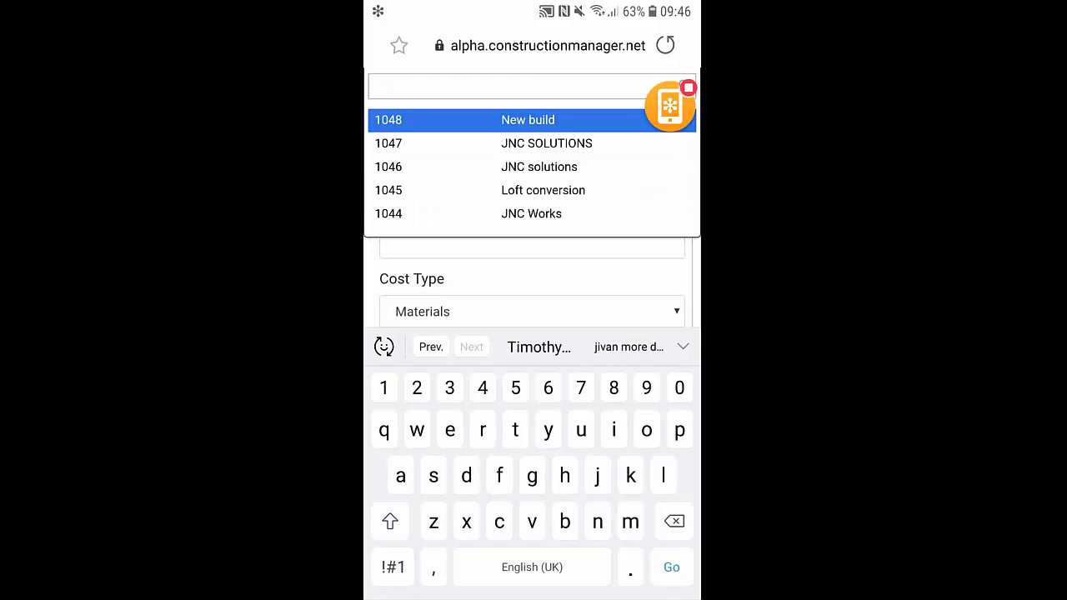
pyautogui.click(530, 213)
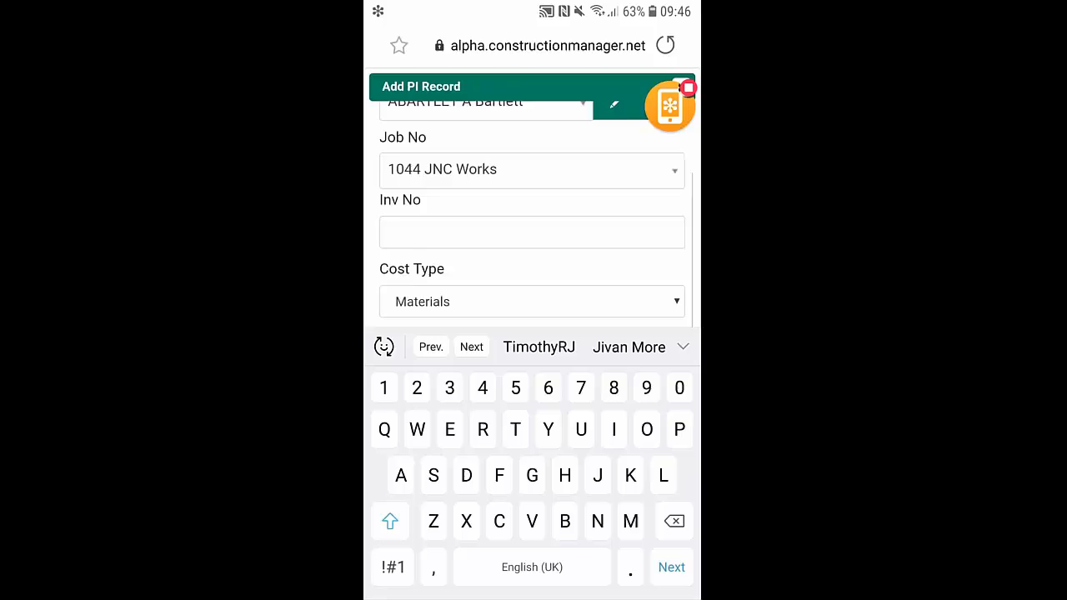
# Enter invoice number 12356 and details 'Bricks', then move to the quantity field
pyautogui.write('1')
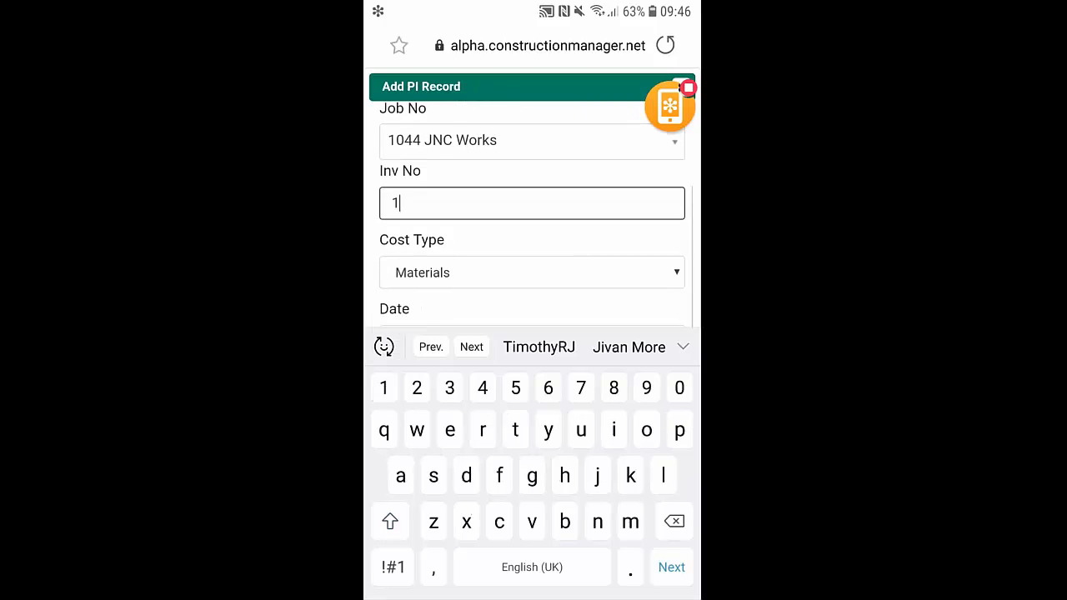
pyautogui.write('2356')
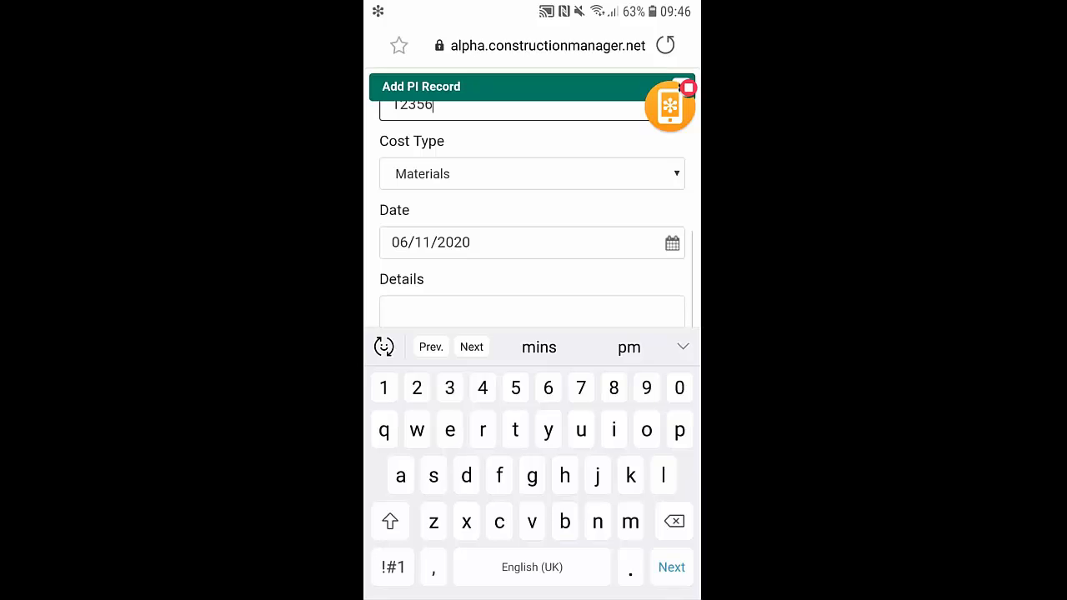
pyautogui.click(531, 174)
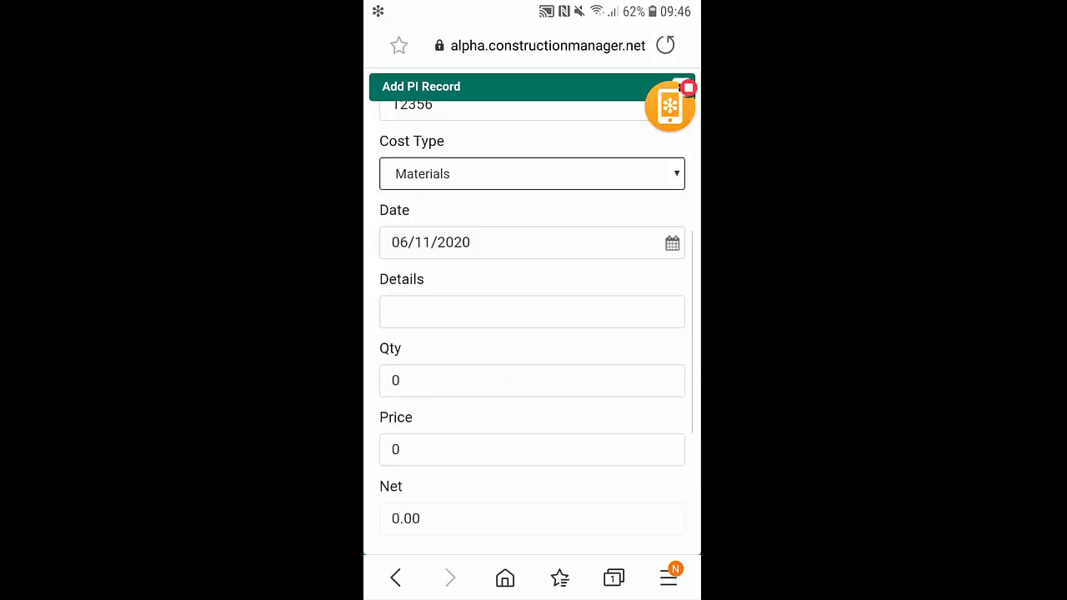
pyautogui.click(532, 311)
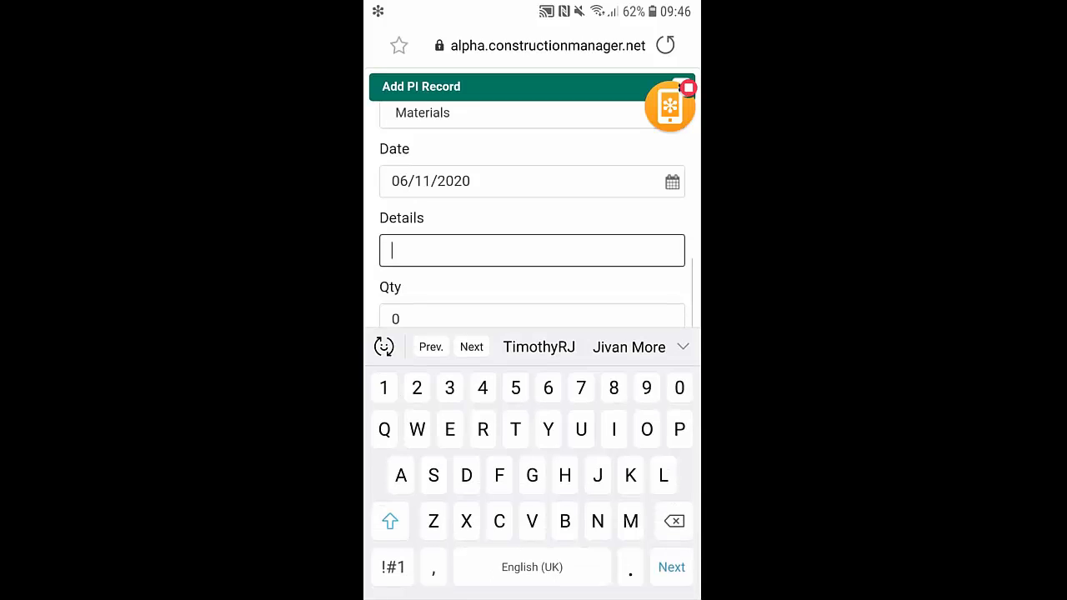
pyautogui.write('Bricks')
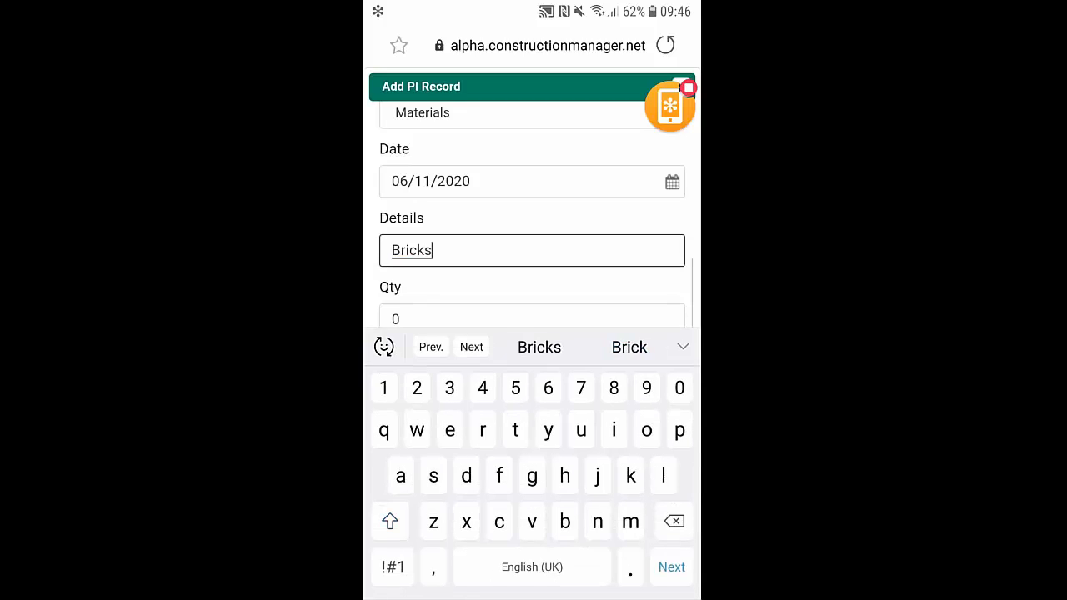
pyautogui.click(532, 319)
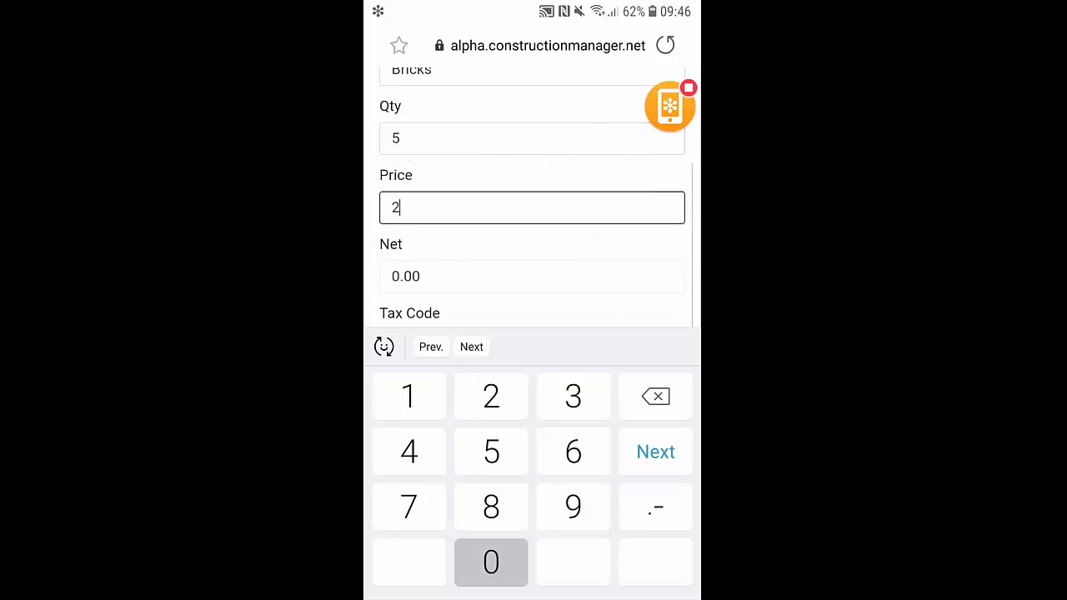
# Confirm price 20 for a 120.00 total and save purchase invoice 12356
pyautogui.click(490, 561)
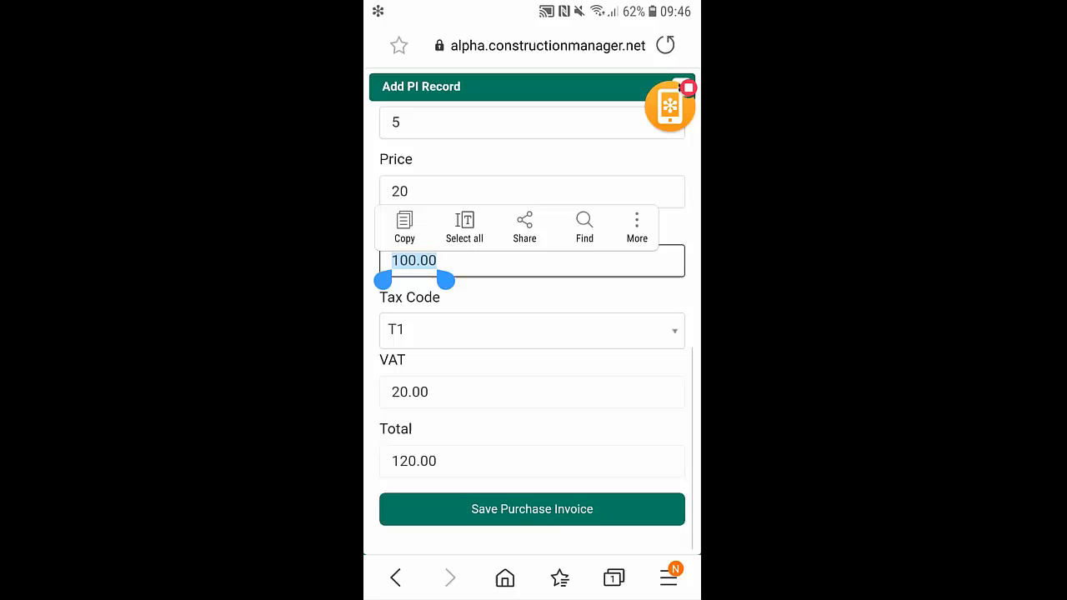
pyautogui.click(532, 508)
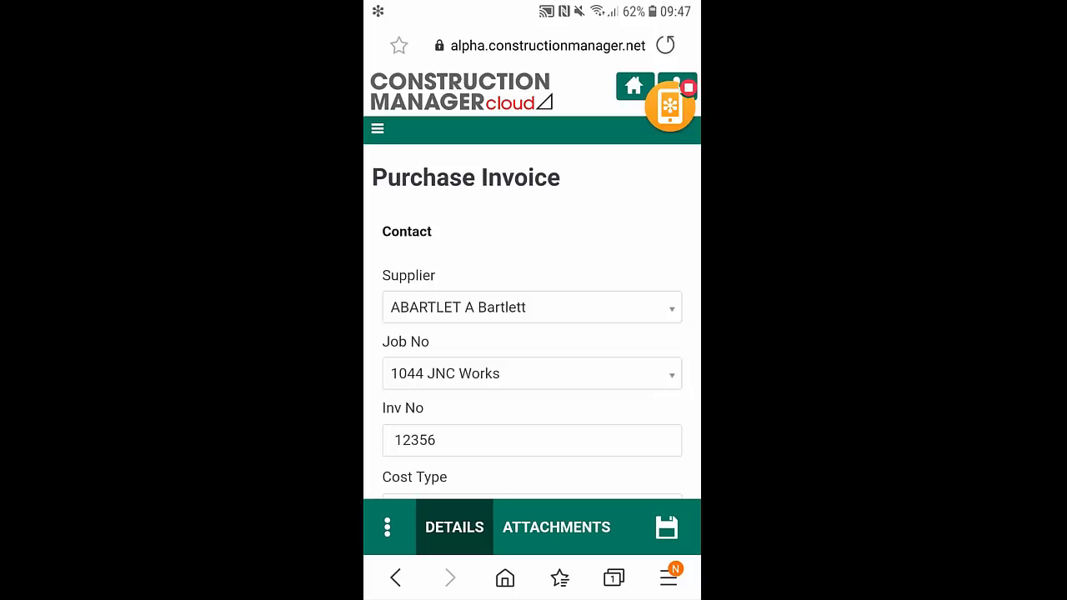
# Bring up the Choose an action sheet for adding a photo attachment
pyautogui.click(531, 307)
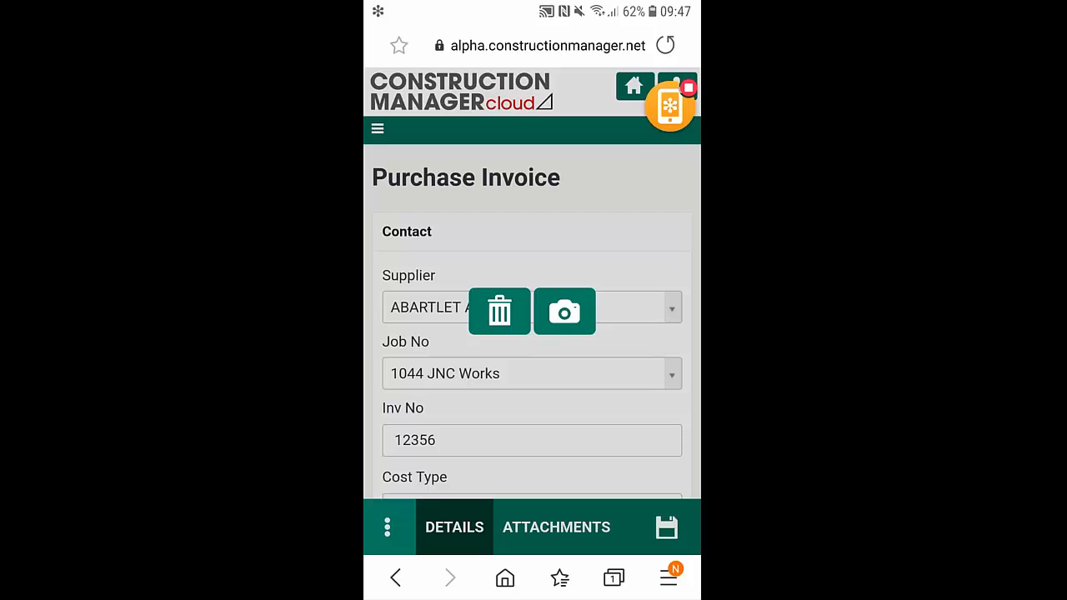
pyautogui.click(564, 311)
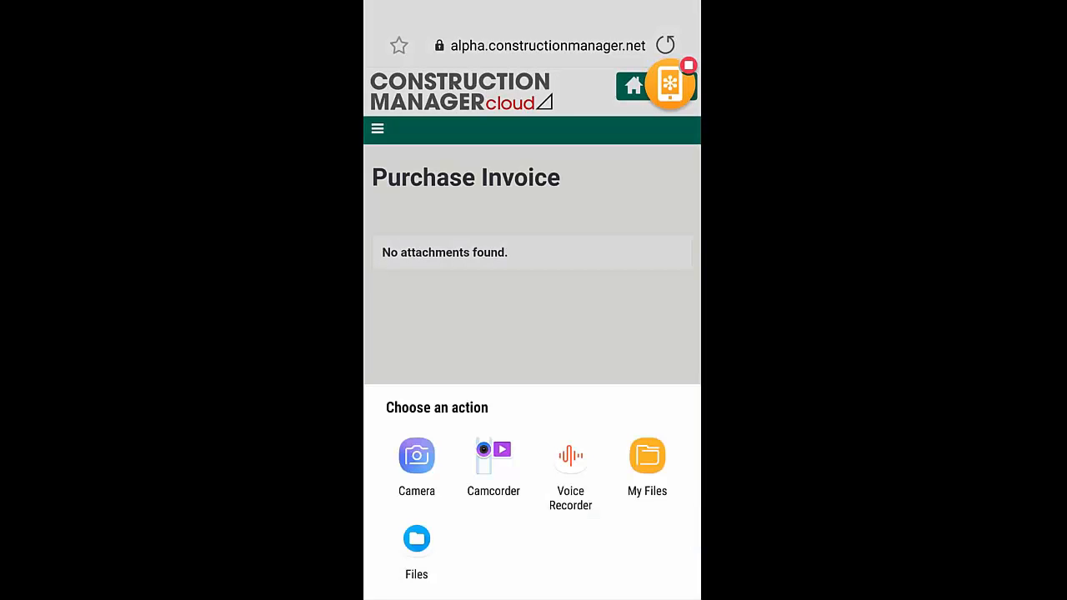